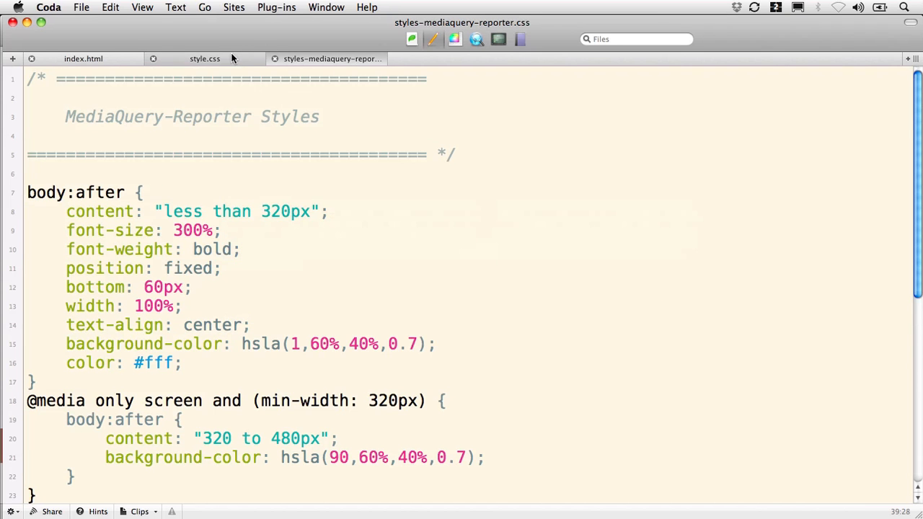
- Bring up style.css and scroll to its Experimental Basic Grid rules
{"action": "left_click", "coordinate": [204, 58]}
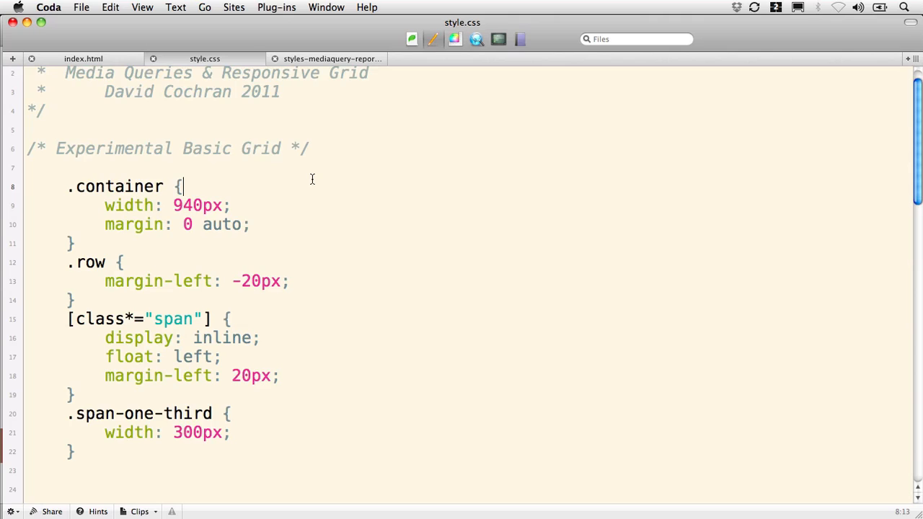
{"action": "scroll", "scroll_direction": "down", "scroll_amount": 3}
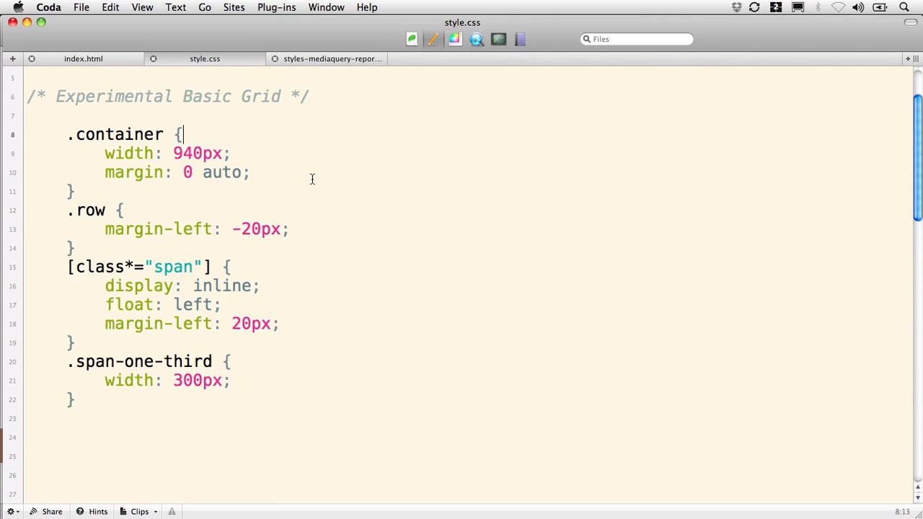
{"action": "mouse_move", "coordinate": [64, 148]}
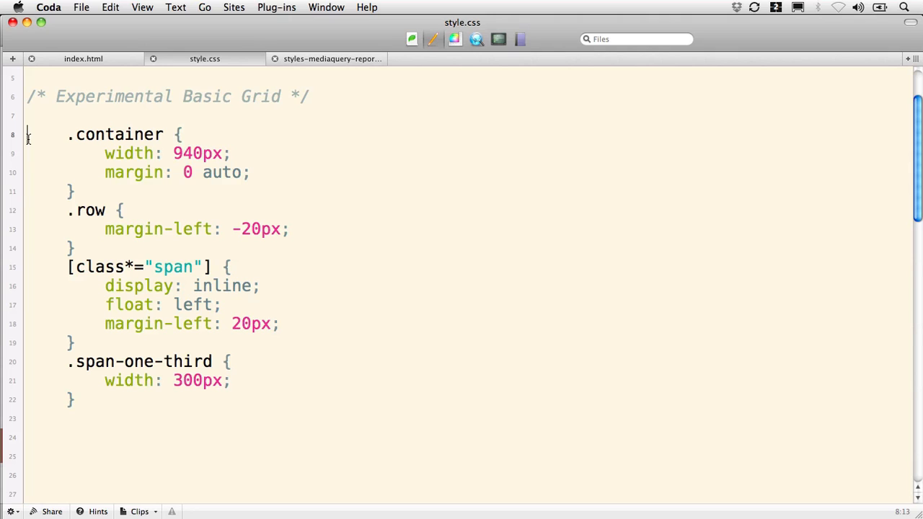
{"action": "left_click_drag", "start_coordinate": [28, 134], "coordinate": [75, 192]}
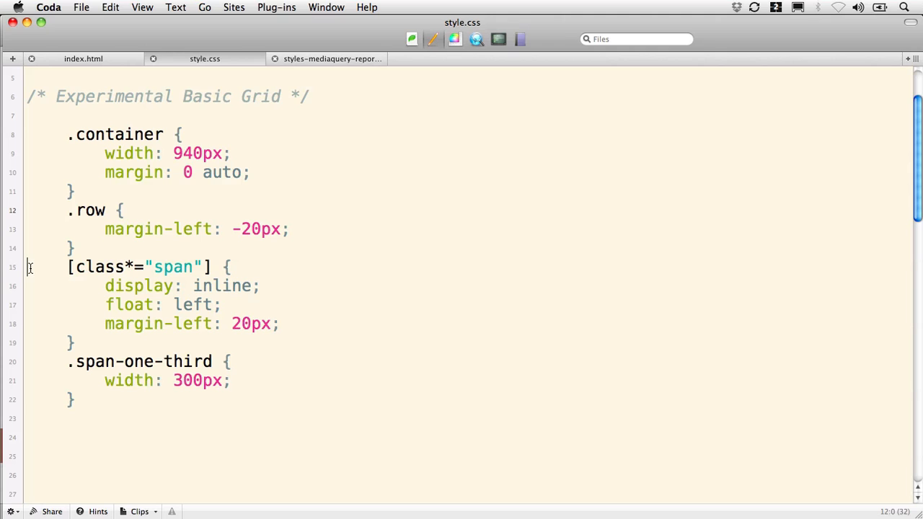
{"action": "left_click_drag", "start_coordinate": [29, 267], "coordinate": [115, 323]}
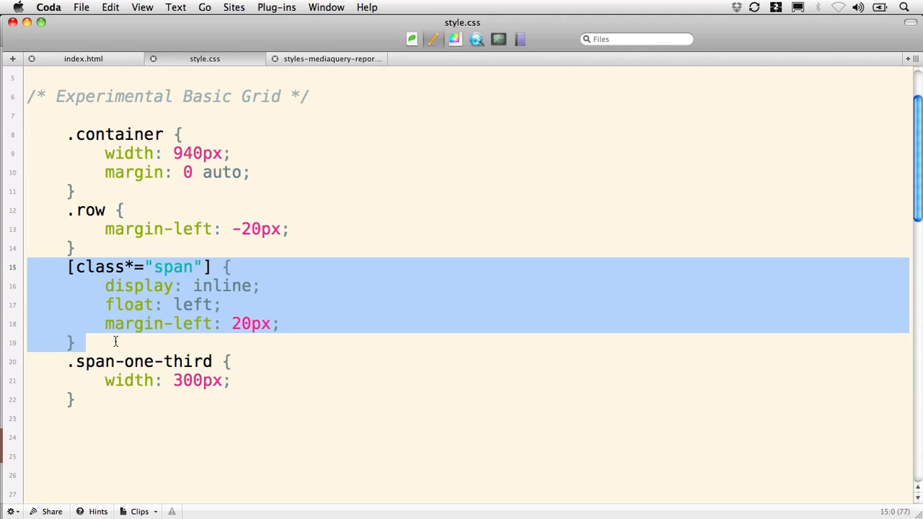
{"action": "mouse_move", "coordinate": [172, 323]}
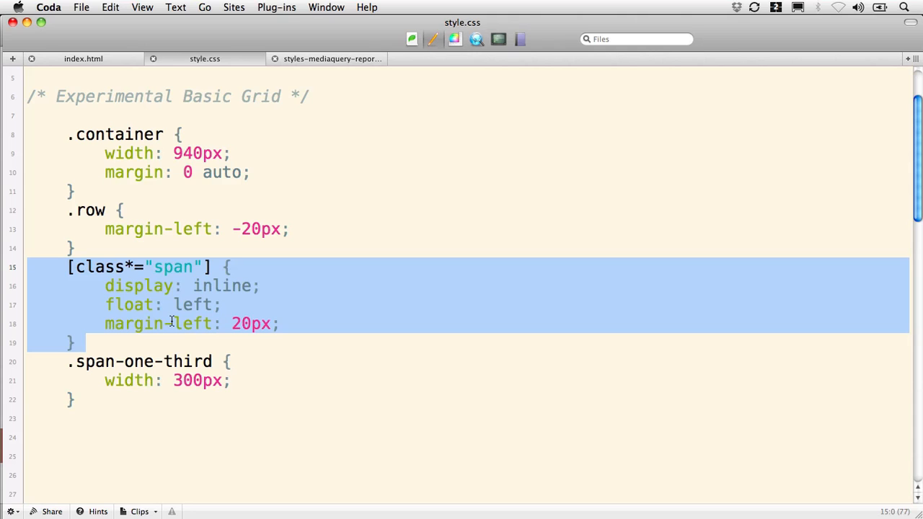
{"action": "mouse_move", "coordinate": [106, 322]}
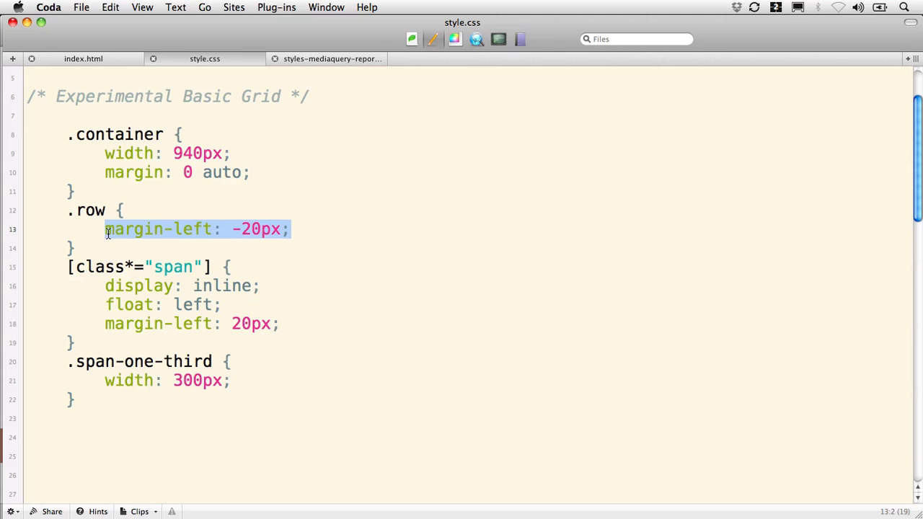
{"action": "mouse_move", "coordinate": [107, 242]}
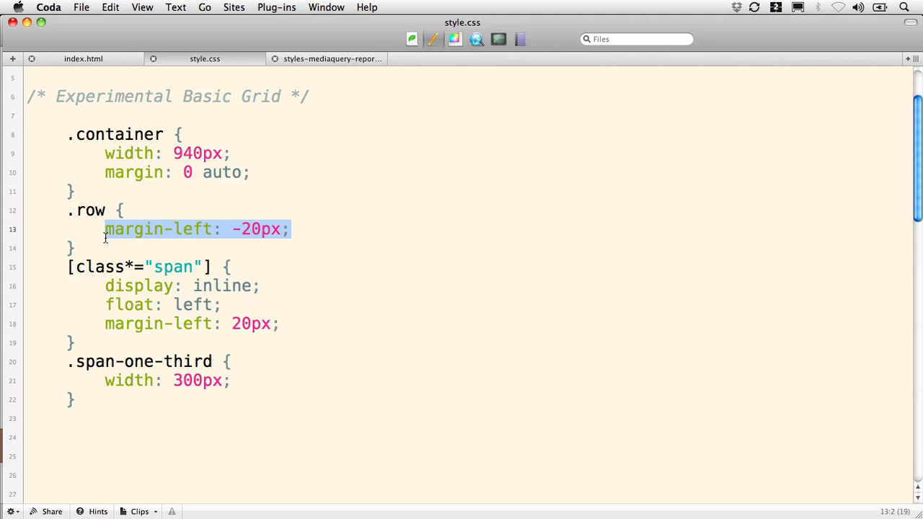
{"action": "scroll", "scroll_direction": "down", "scroll_amount": 3}
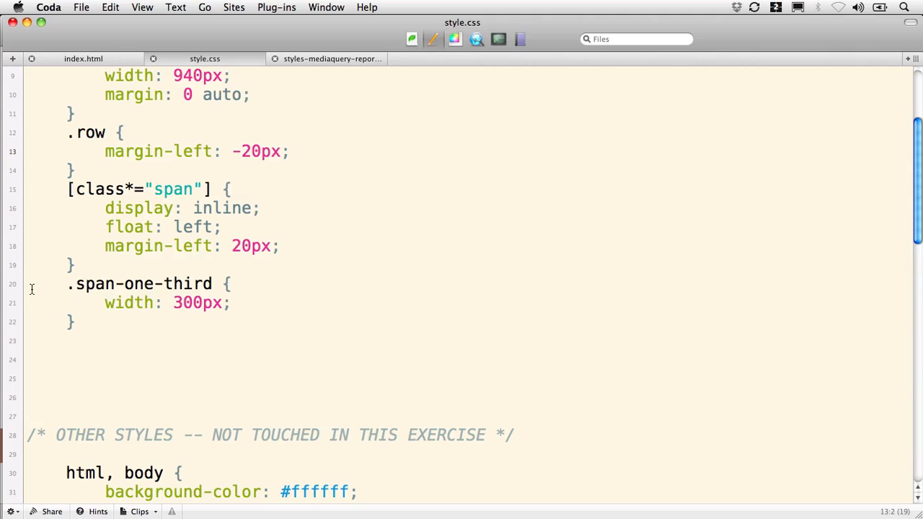
{"action": "left_click_drag", "start_coordinate": [72, 282], "coordinate": [80, 321]}
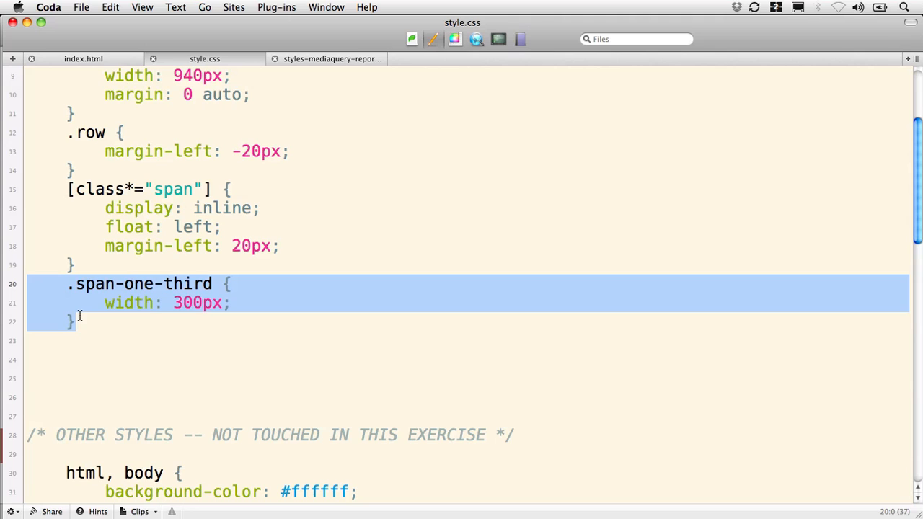
{"action": "mouse_move", "coordinate": [228, 148]}
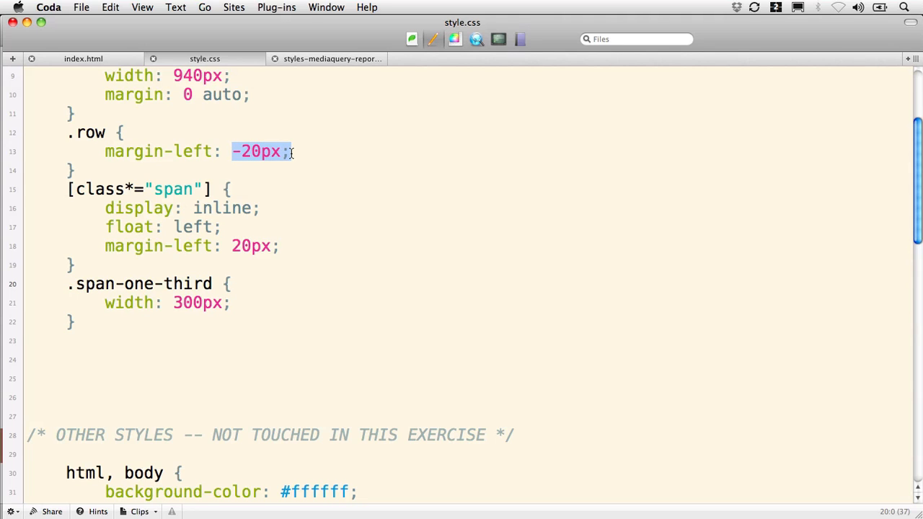
{"action": "scroll", "scroll_direction": "down", "scroll_amount": 3}
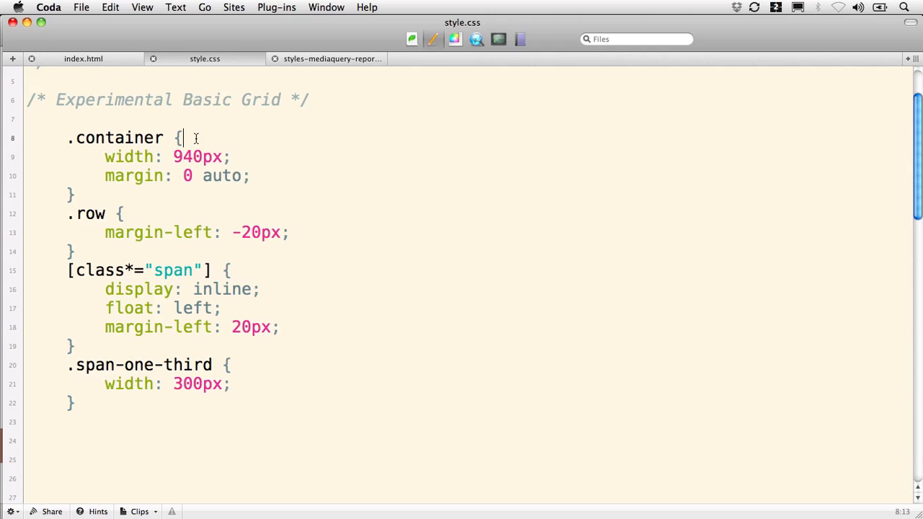
- Add 'background: hsla(270,60%,40%,0.2);' on a new line inside the .container rule
{"action": "key", "text": "Return"}
{"action": "type", "text": "backgrou"}
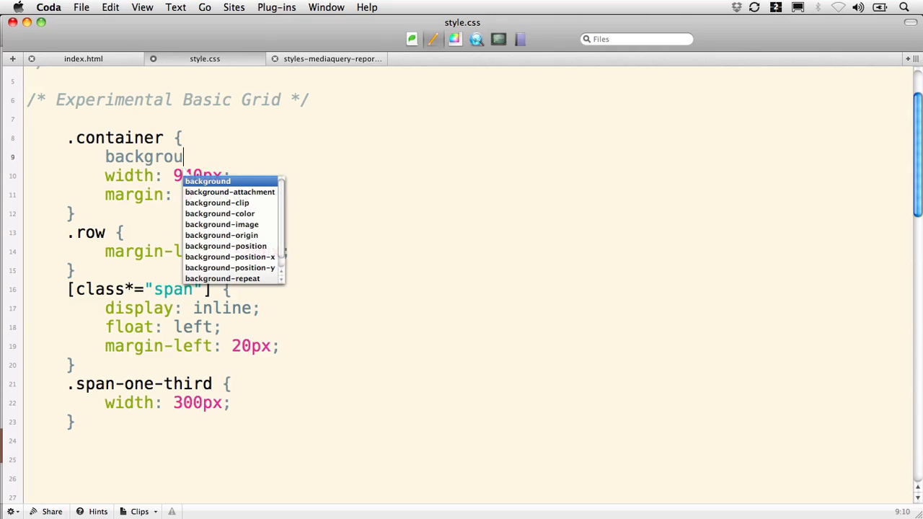
{"action": "type", "text": "nd: hs"}
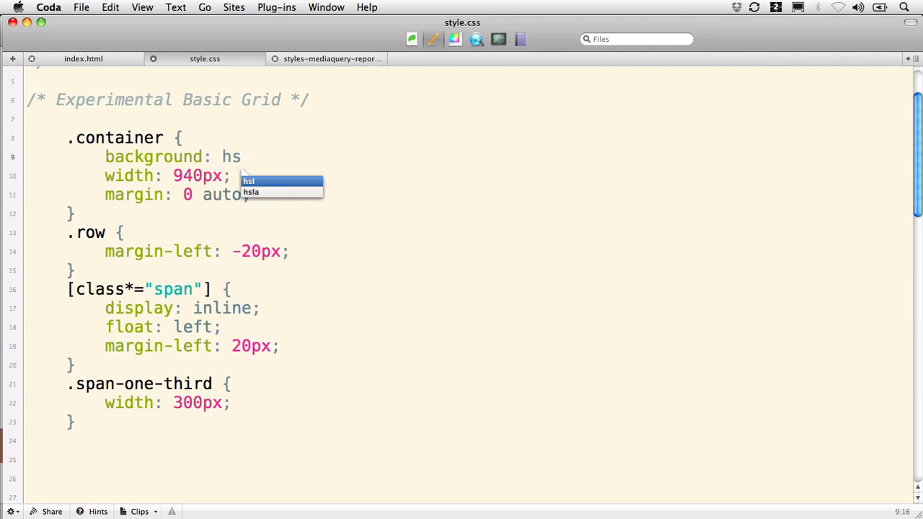
{"action": "type", "text": "la"}
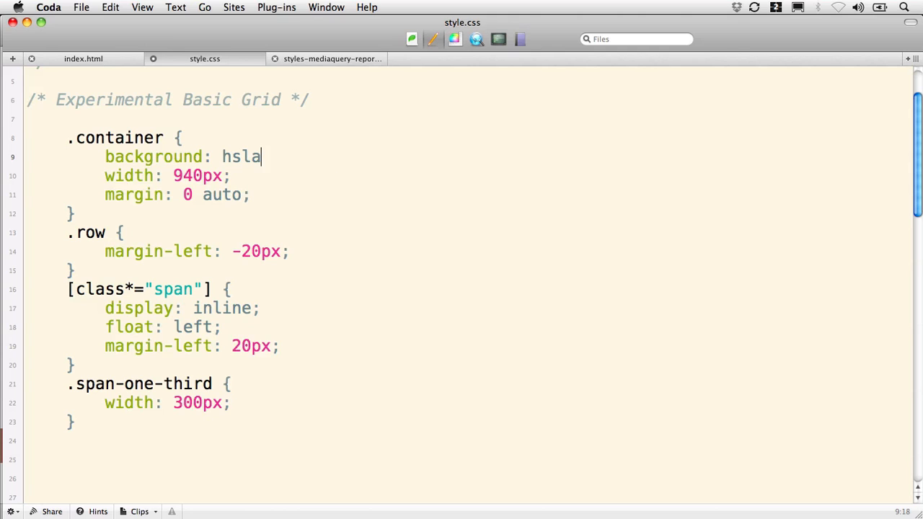
{"action": "type", "text": "()"}
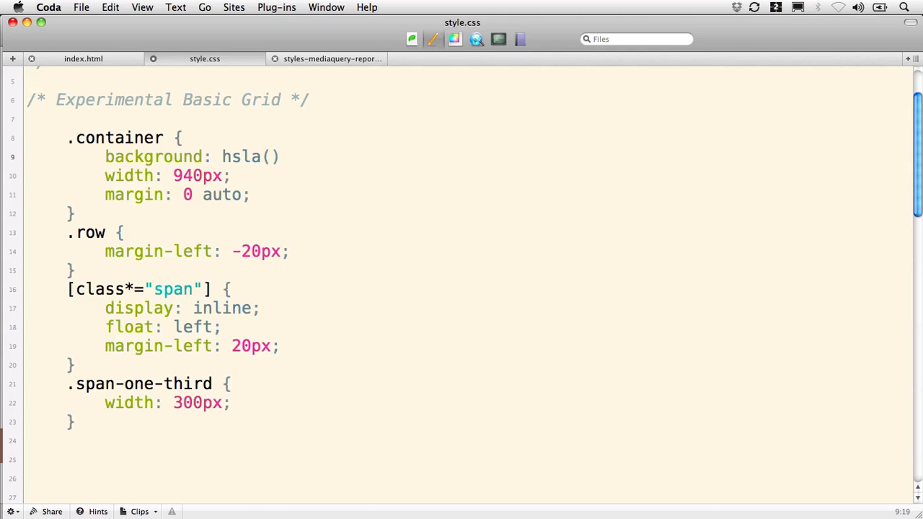
{"action": "type", "text": "270,"}
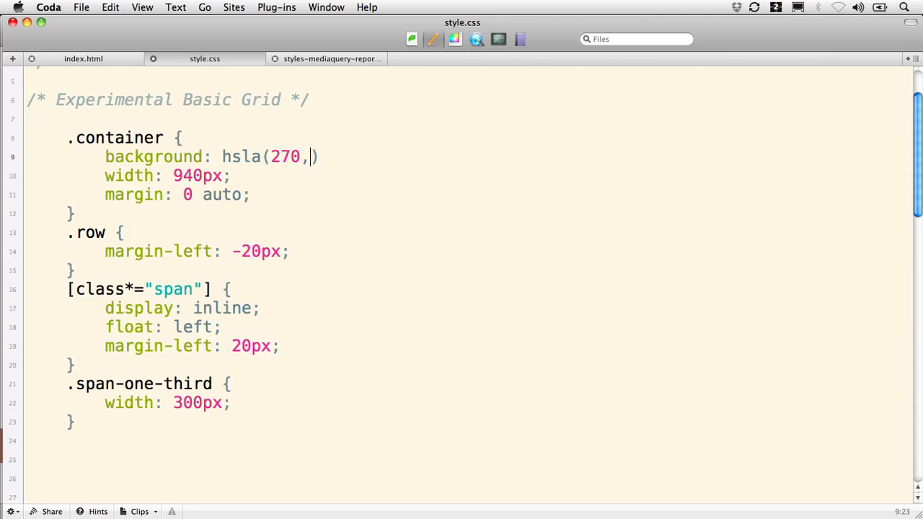
{"action": "type", "text": "60%"}
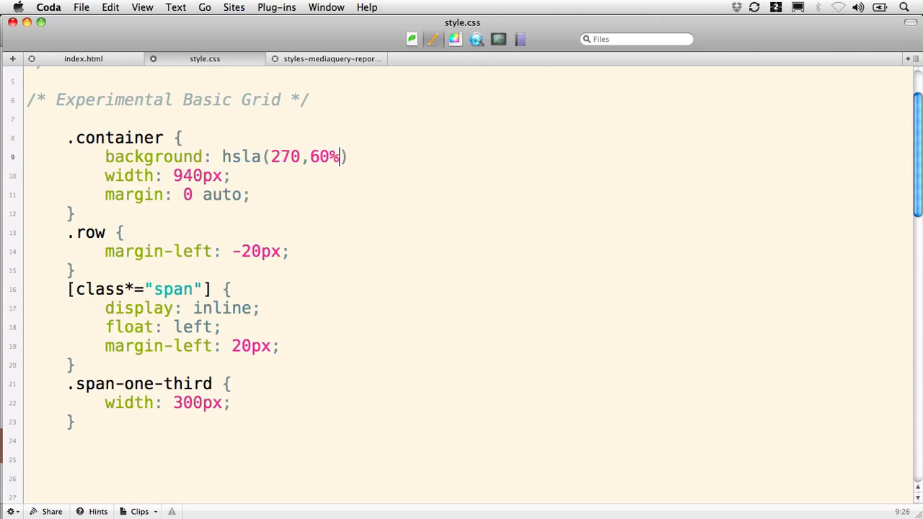
{"action": "type", "text": ","}
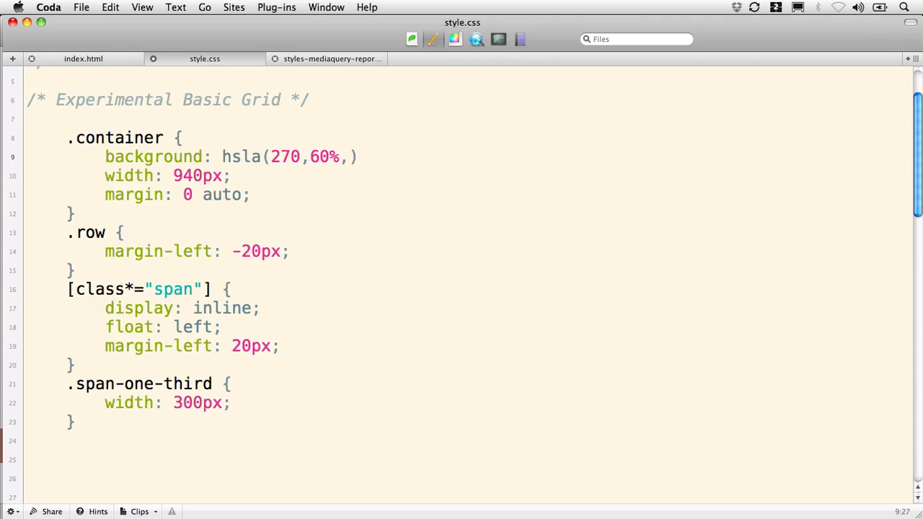
{"action": "type", "text": "40%"}
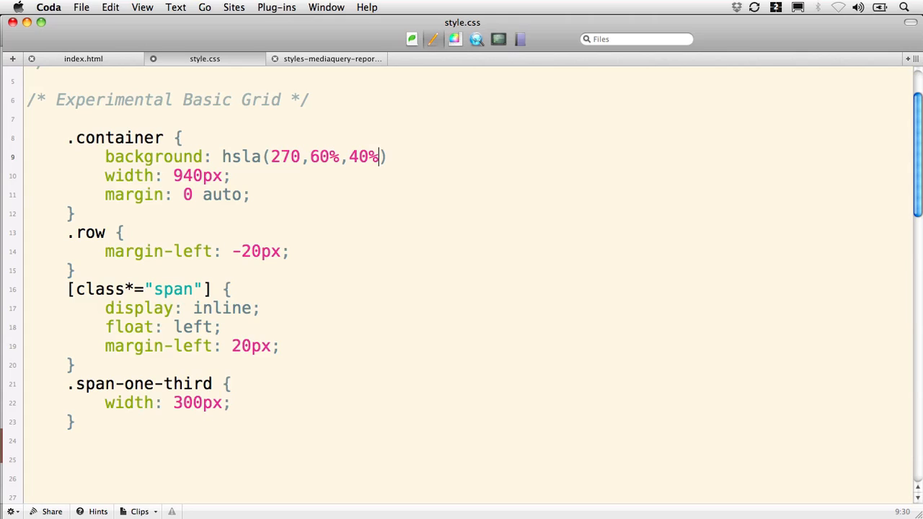
{"action": "type", "text": ","}
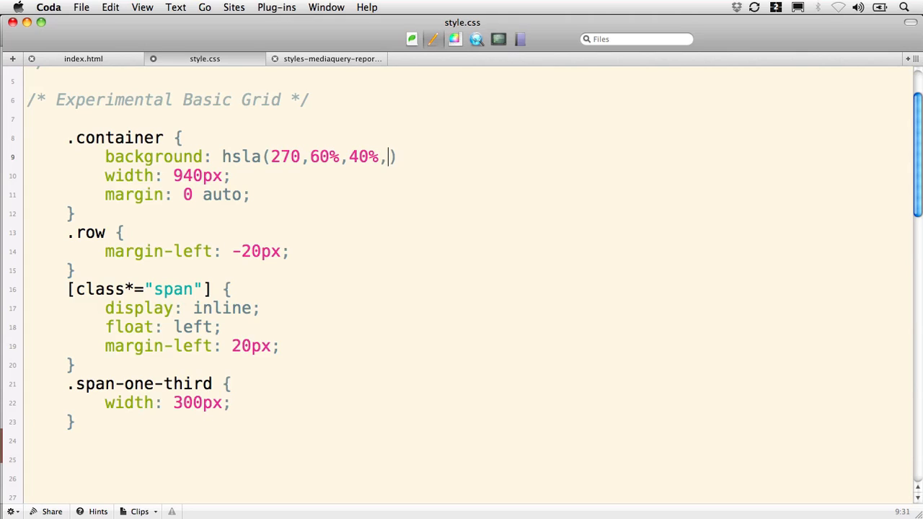
{"action": "type", "text": "0.2)"}
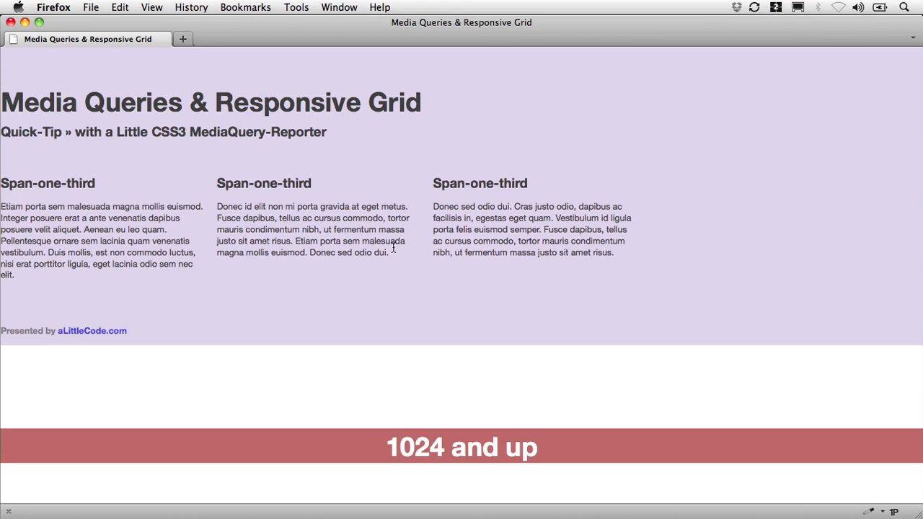
{"action": "mouse_move", "coordinate": [890, 504]}
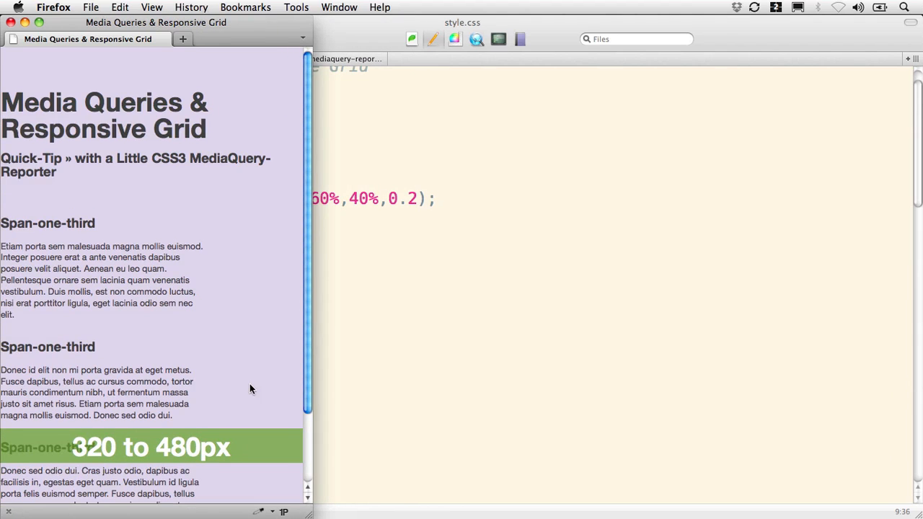
- Scroll through the full-width '1024 and up' page where content sits flush left
{"action": "scroll", "scroll_direction": "down", "scroll_amount": 3}
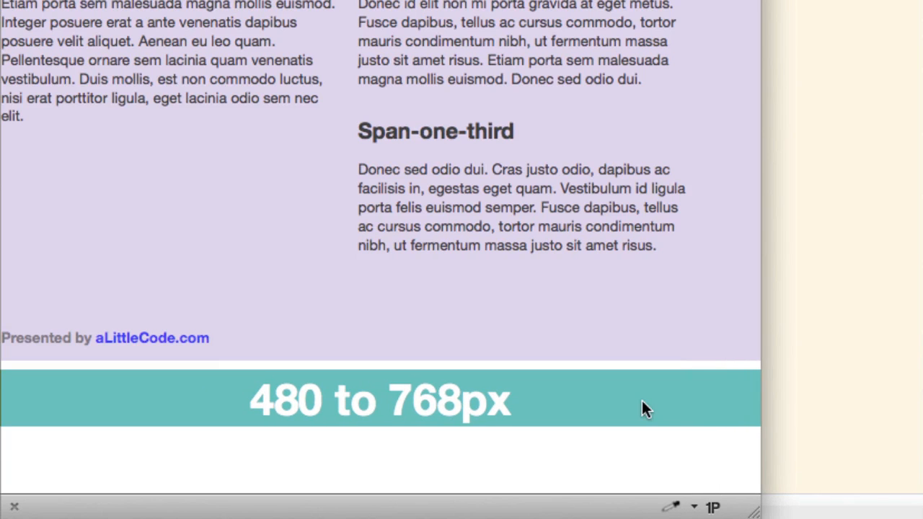
{"action": "scroll", "scroll_direction": "down", "scroll_amount": 3}
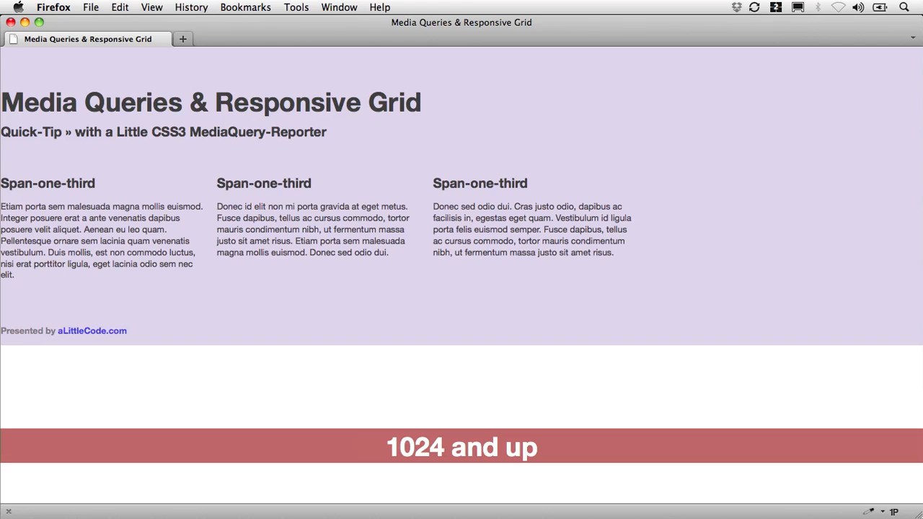
{"action": "mouse_move", "coordinate": [108, 202]}
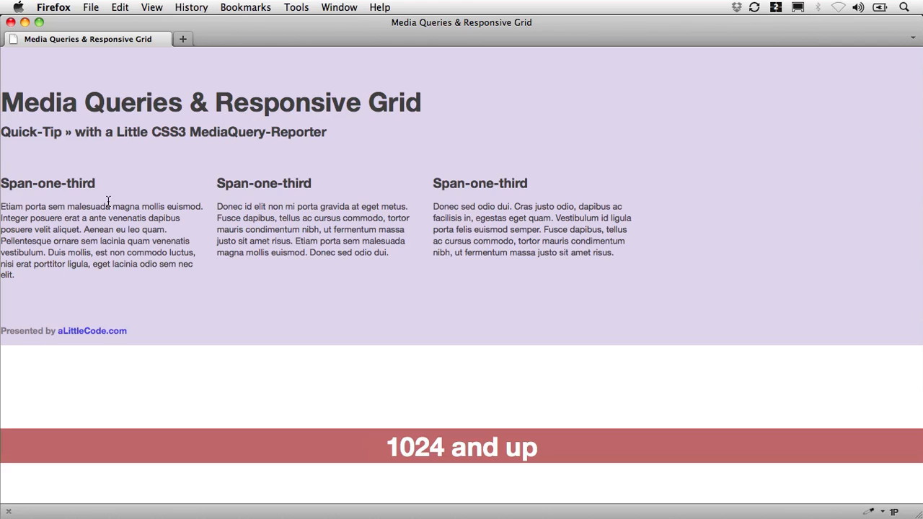
{"action": "mouse_move", "coordinate": [12, 179]}
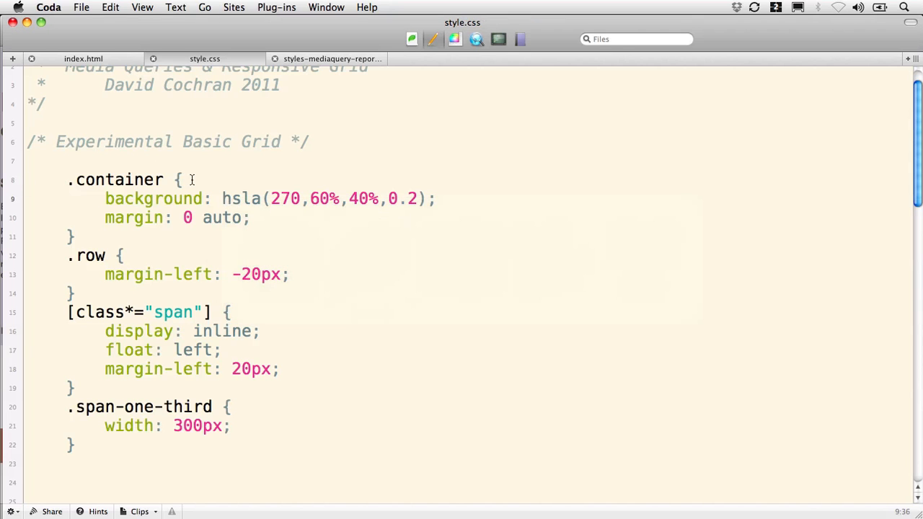
- Change the .container margin from '0 auto' to '0 40px' and head toward the browser
{"action": "left_click", "coordinate": [432, 199]}
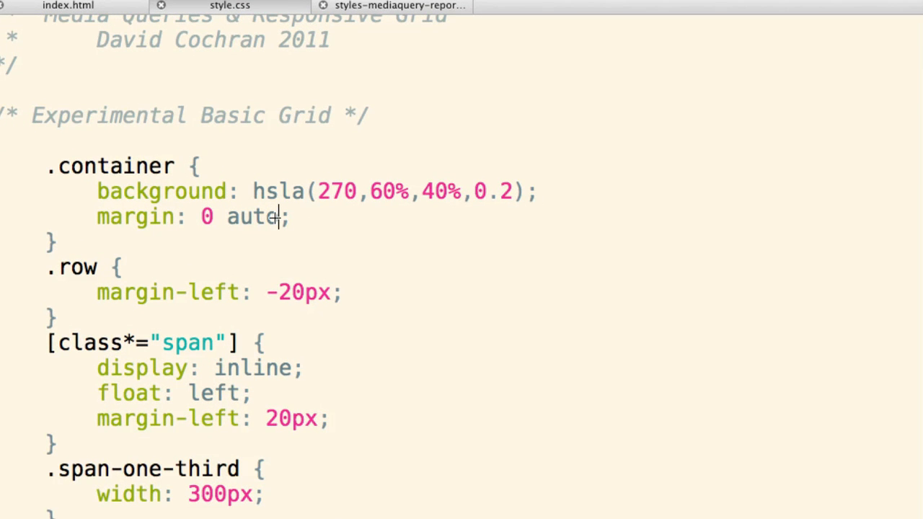
{"action": "double_click", "coordinate": [252, 216]}
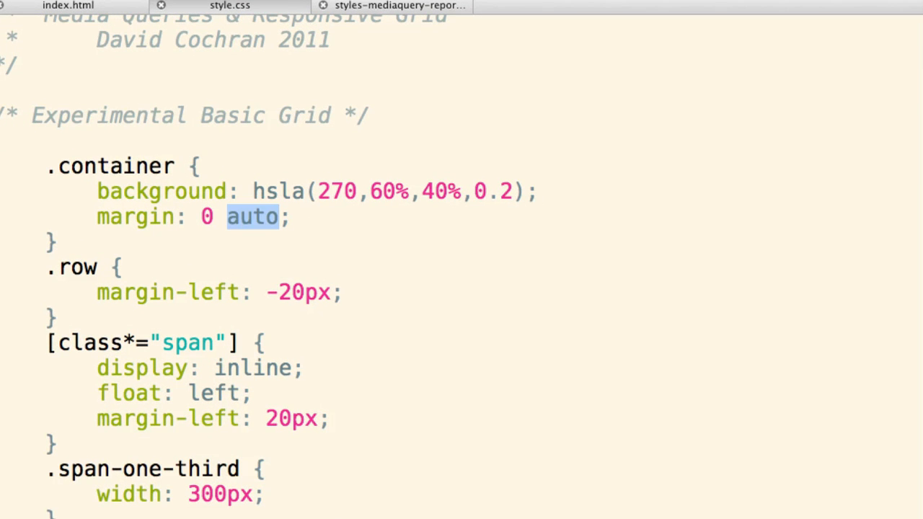
{"action": "type", "text": "40px"}
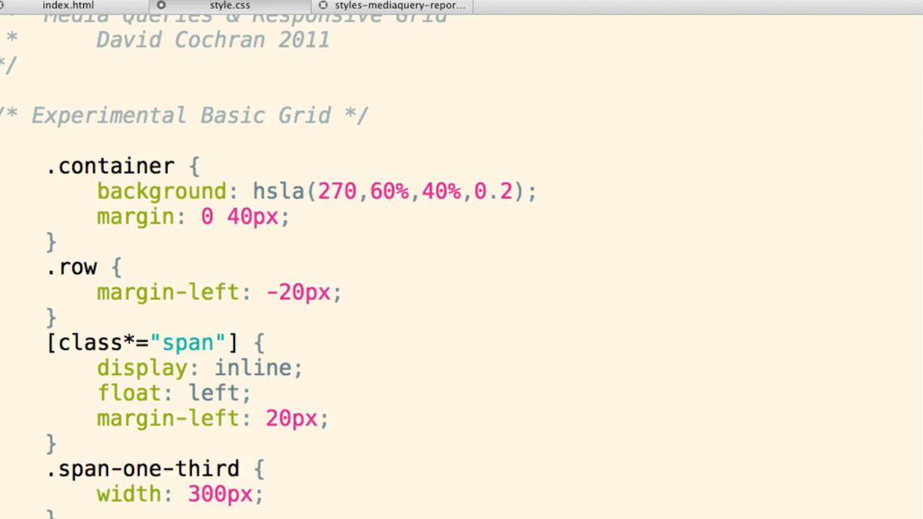
{"action": "triple_click", "coordinate": [180, 216]}
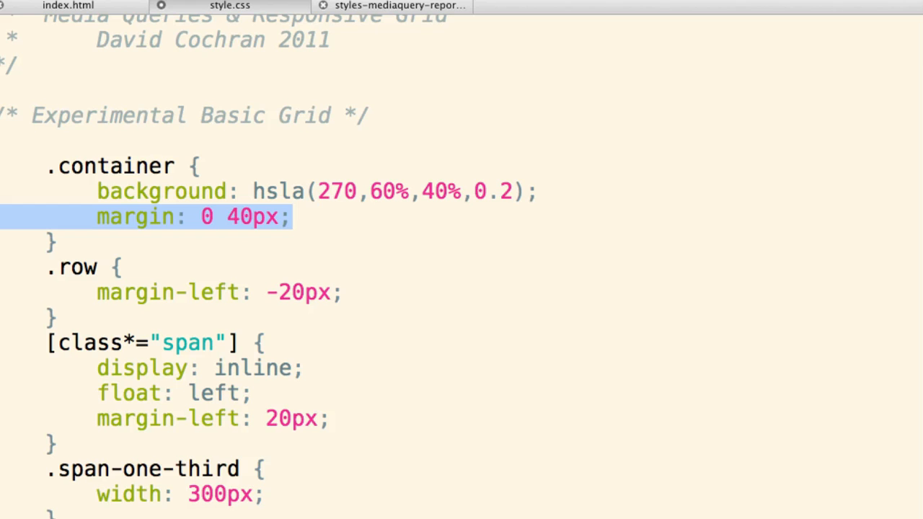
{"action": "key", "text": "cmd+tab"}
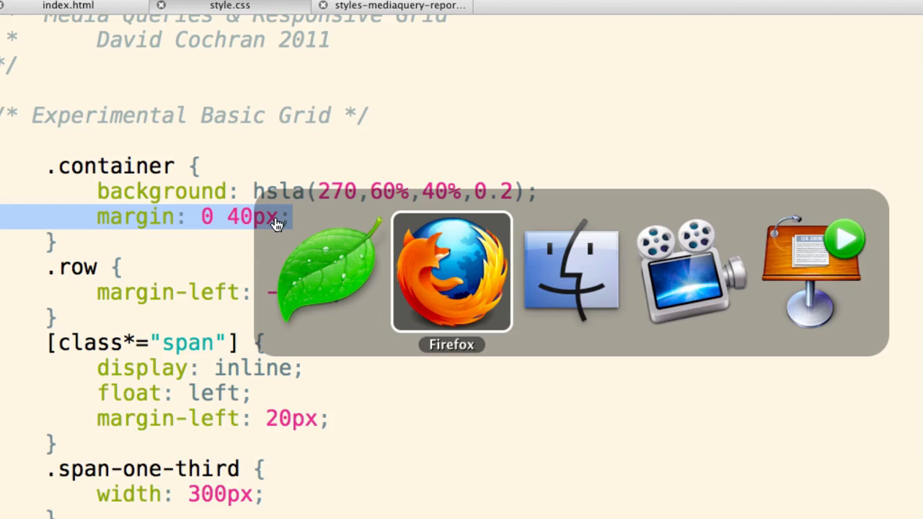
- Bring Firefox forward to see the purple container inset 40px from the edges
{"action": "left_click", "coordinate": [452, 271]}
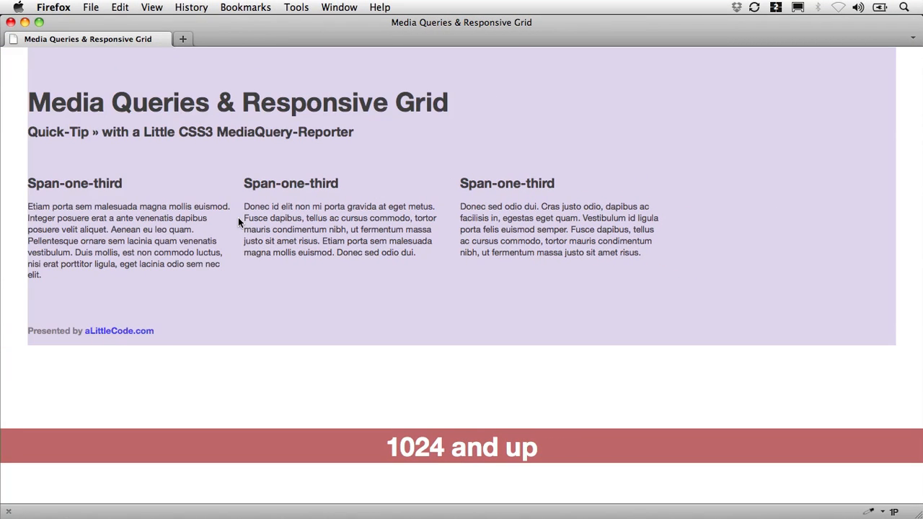
{"action": "mouse_move", "coordinate": [225, 209]}
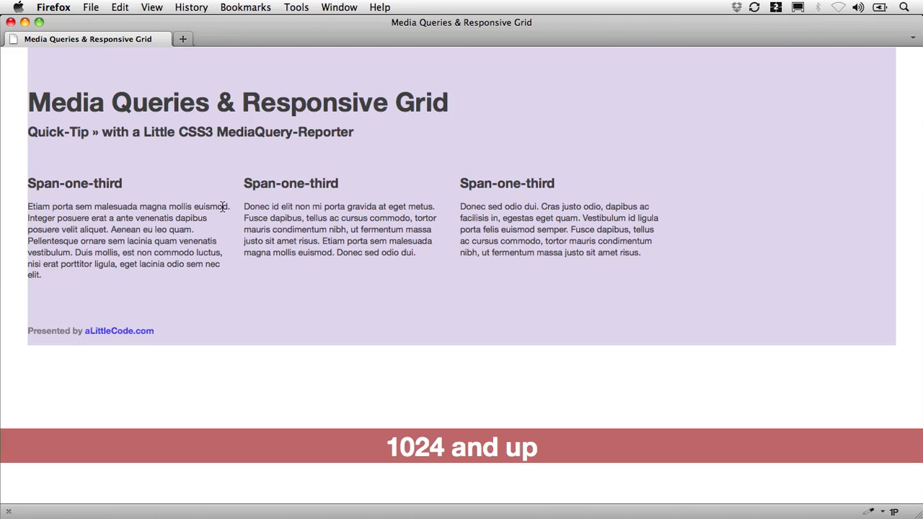
{"action": "mouse_move", "coordinate": [642, 236]}
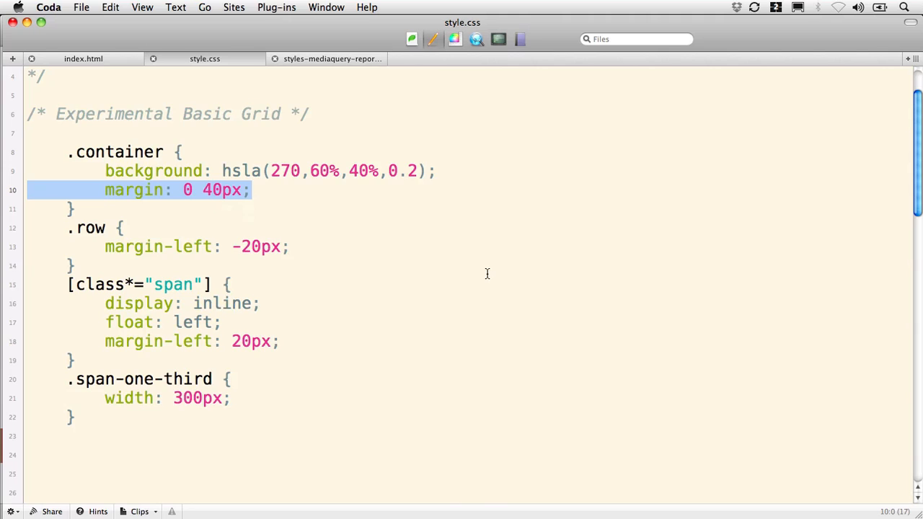
- Change the .span-one-third width from 300px to 30% and select the 20px gutter
{"action": "scroll", "scroll_direction": "down", "scroll_amount": 3}
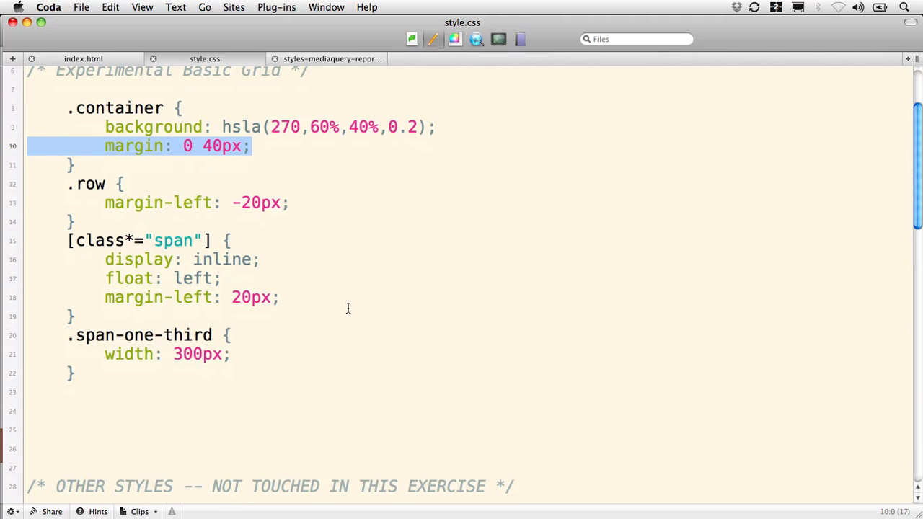
{"action": "scroll", "scroll_direction": "down", "scroll_amount": 3}
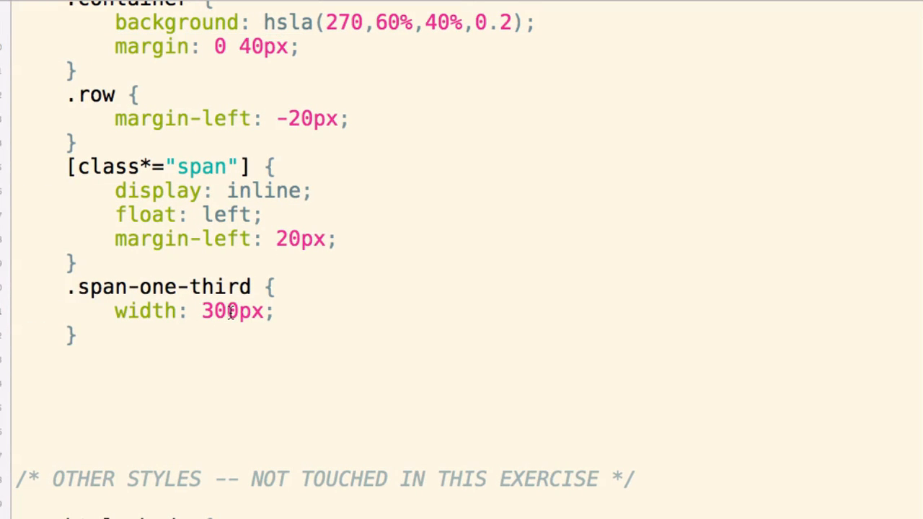
{"action": "double_click", "coordinate": [243, 311]}
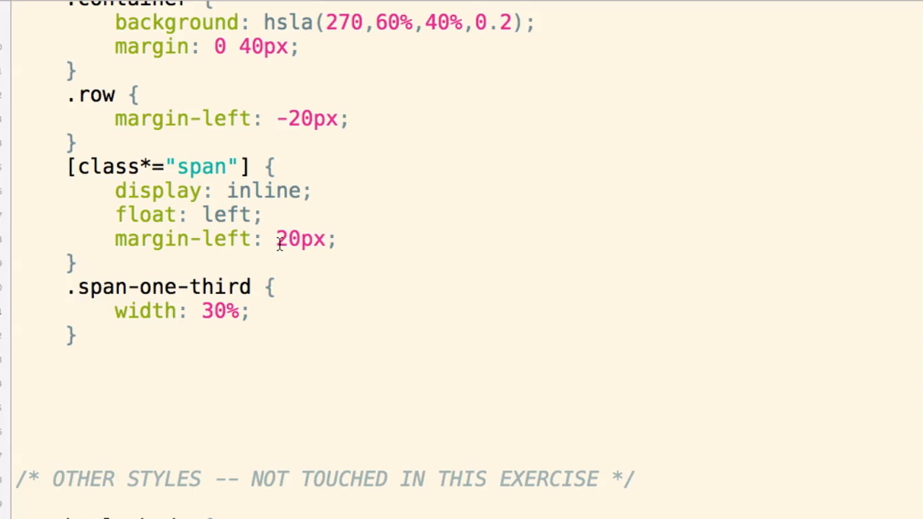
{"action": "double_click", "coordinate": [300, 239]}
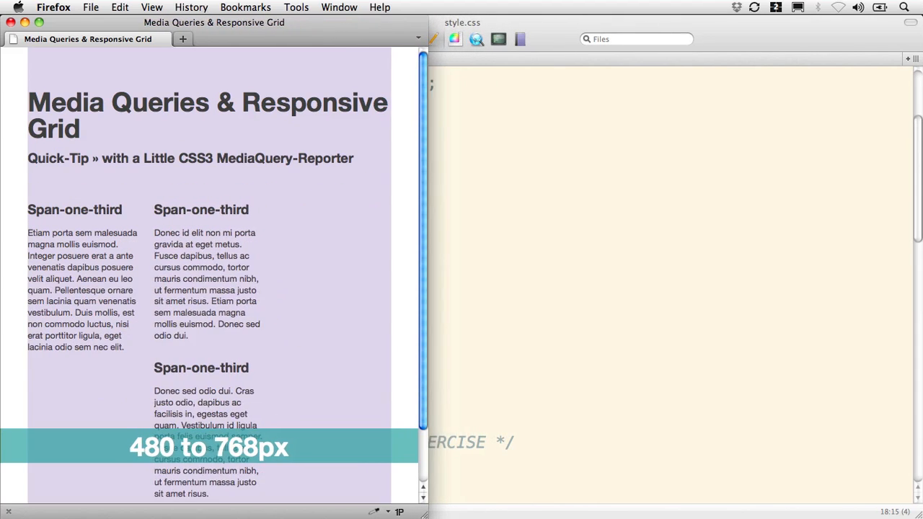
- Scroll the 480–768px page where the third column wraps below the first two
{"action": "scroll", "scroll_direction": "down", "scroll_amount": 3}
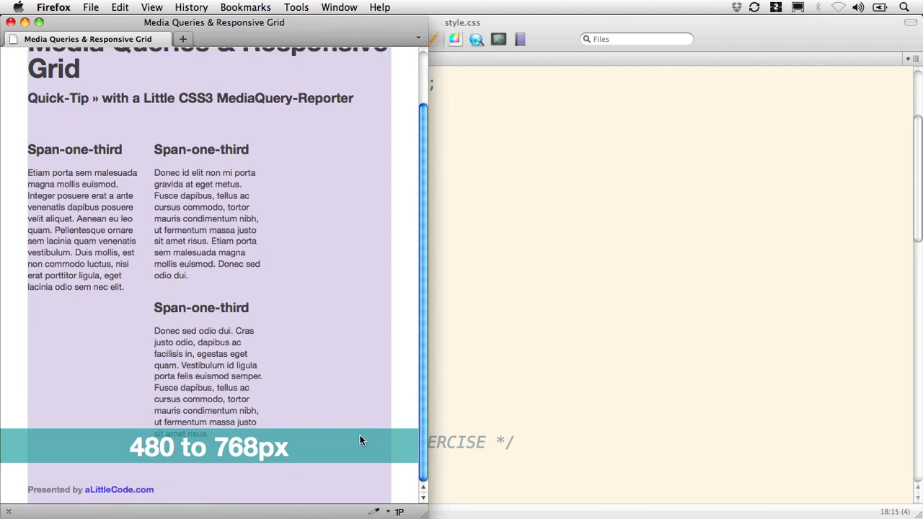
{"action": "mouse_move", "coordinate": [421, 513]}
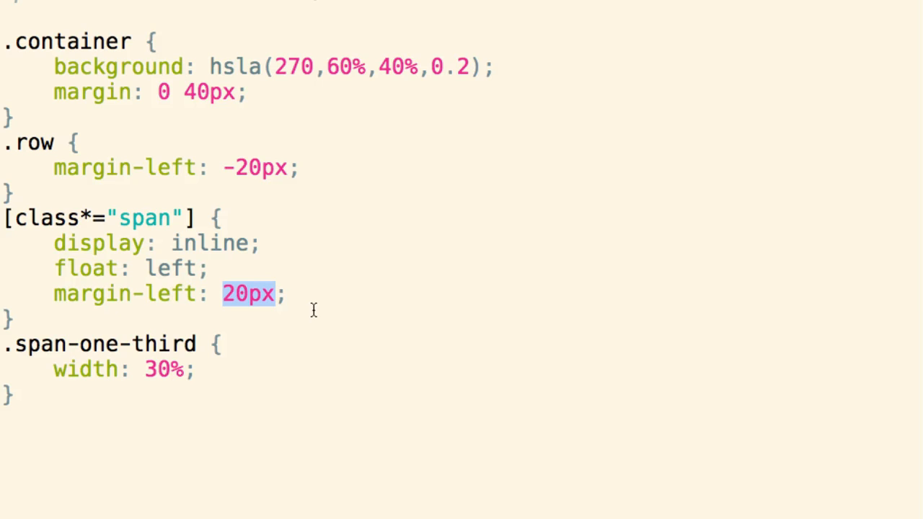
- Set the span margin-left gutter to 3% and the .row left offset to -3%
{"action": "type", "text": "3%"}
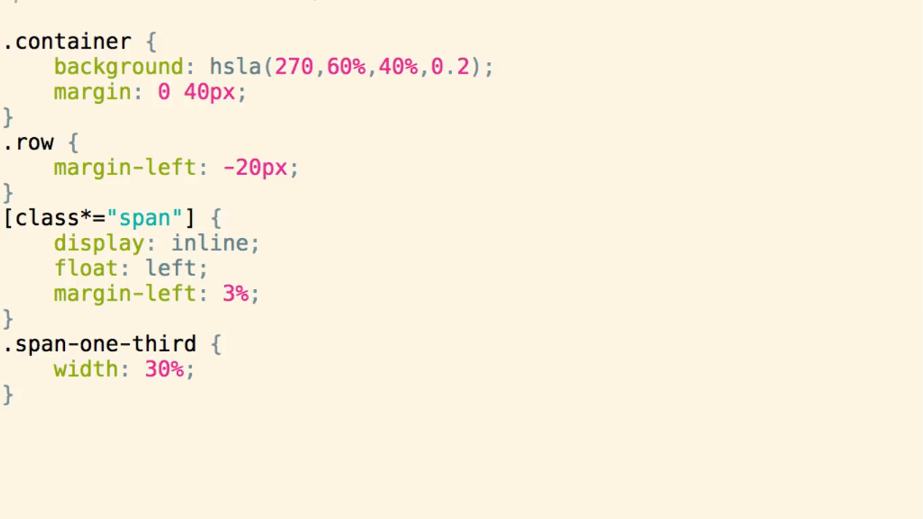
{"action": "left_click", "coordinate": [248, 294]}
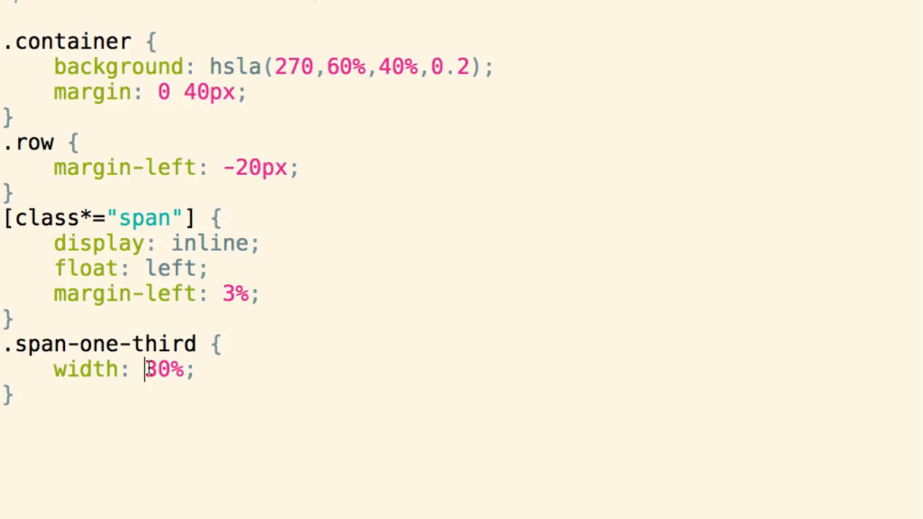
{"action": "double_click", "coordinate": [164, 369]}
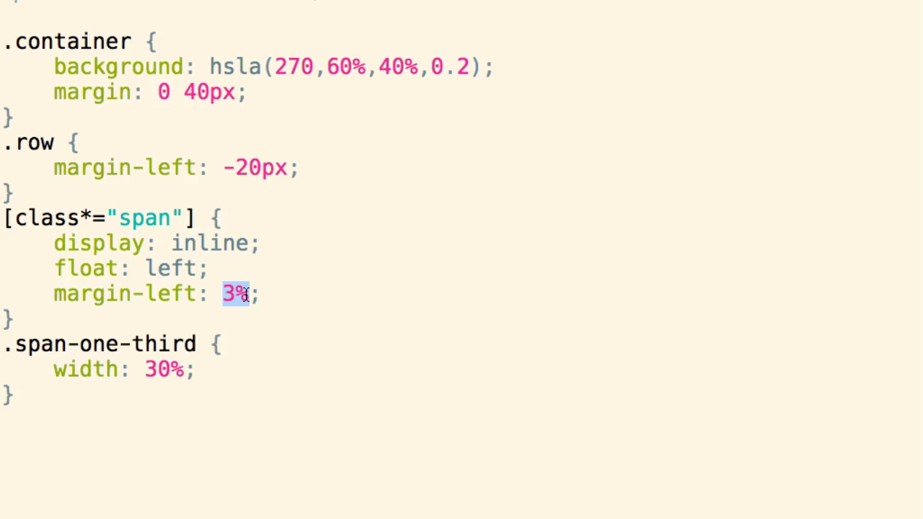
{"action": "left_click", "coordinate": [225, 167]}
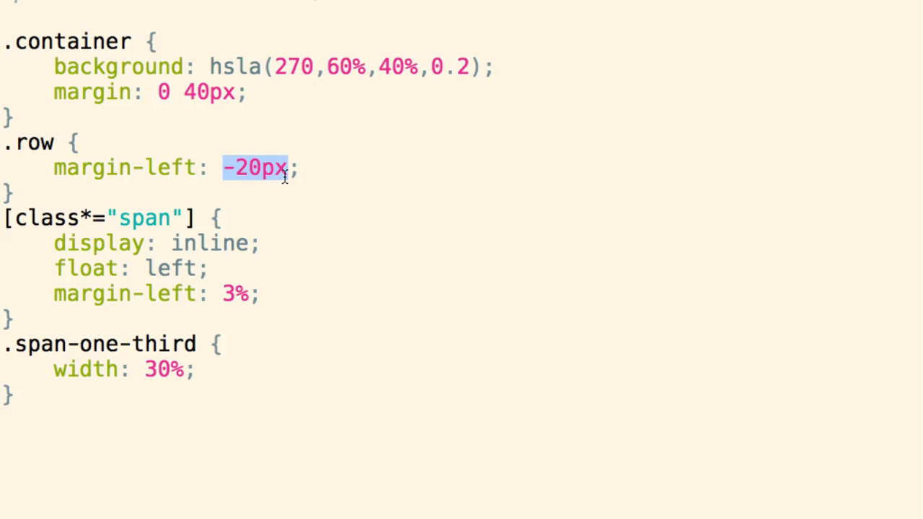
{"action": "type", "text": "-3"}
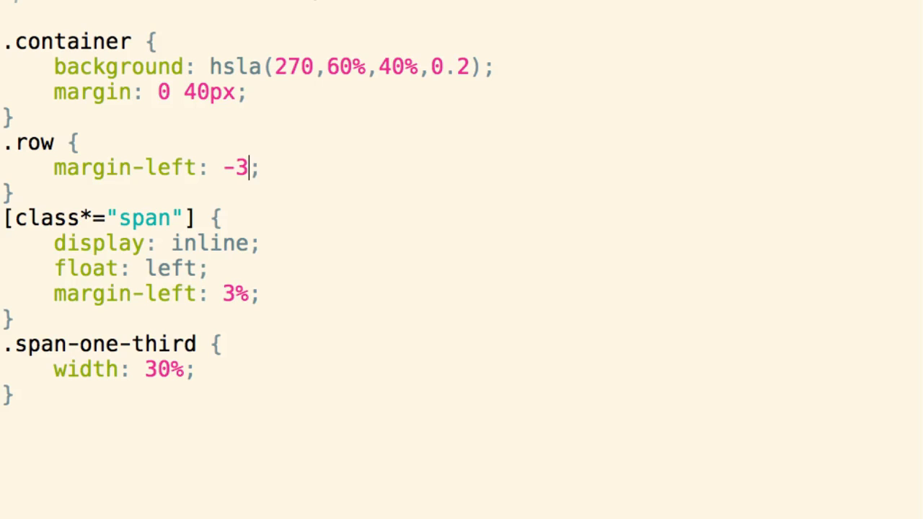
{"action": "type", "text": "%"}
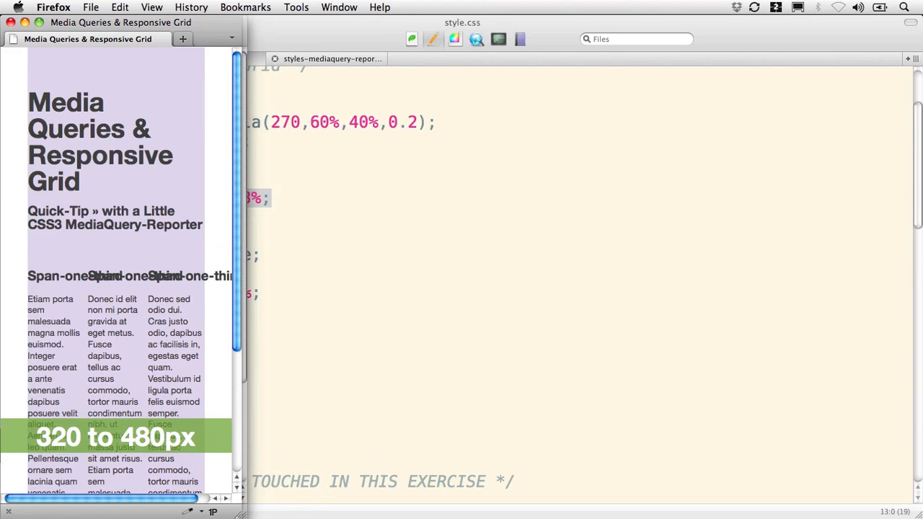
- Scroll the 320–480px page where all three percentage columns sit side by side
{"action": "scroll", "scroll_direction": "down", "scroll_amount": 3}
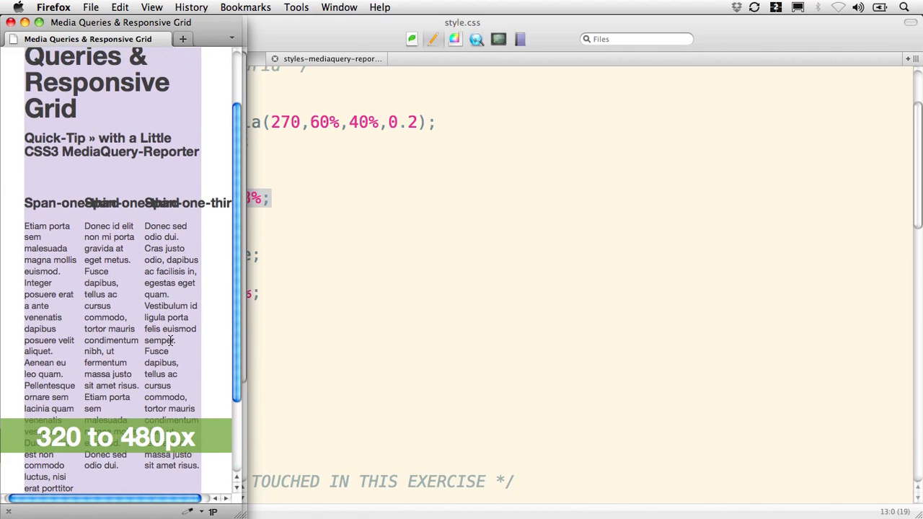
{"action": "mouse_move", "coordinate": [190, 381]}
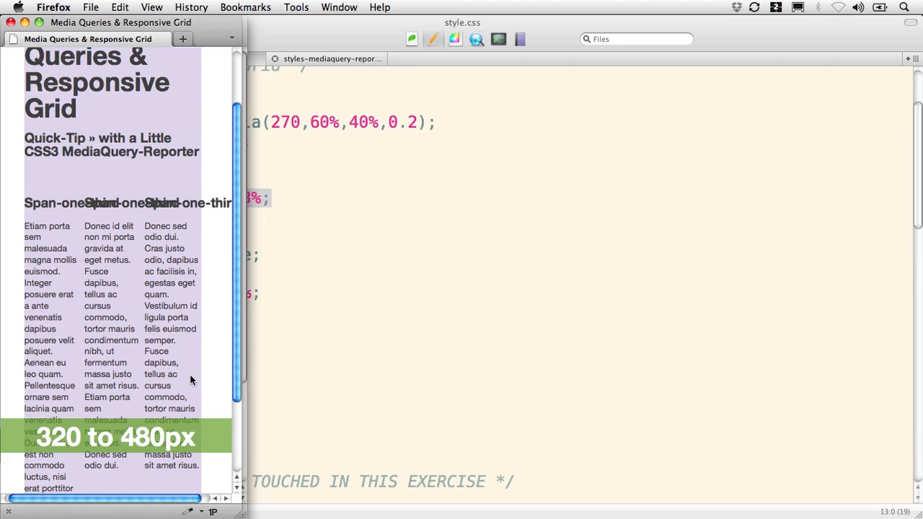
{"action": "mouse_move", "coordinate": [231, 461]}
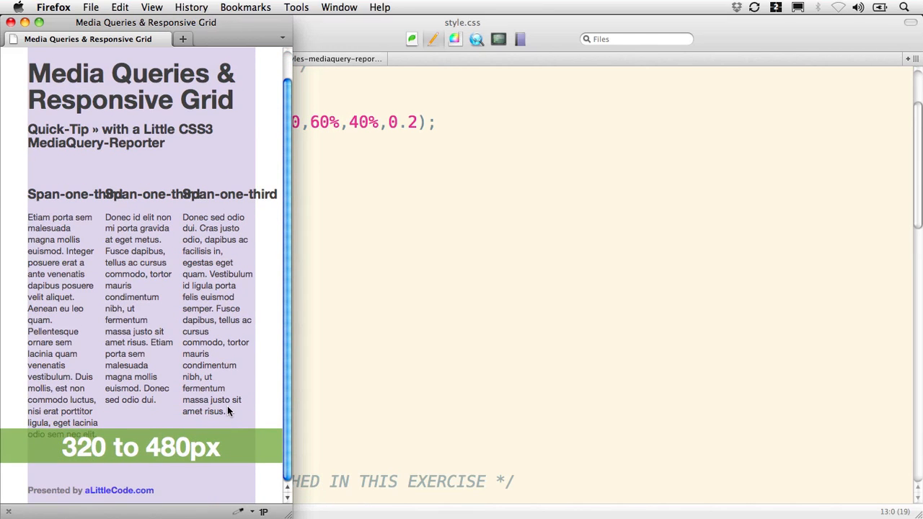
{"action": "scroll", "scroll_direction": "down", "scroll_amount": 3}
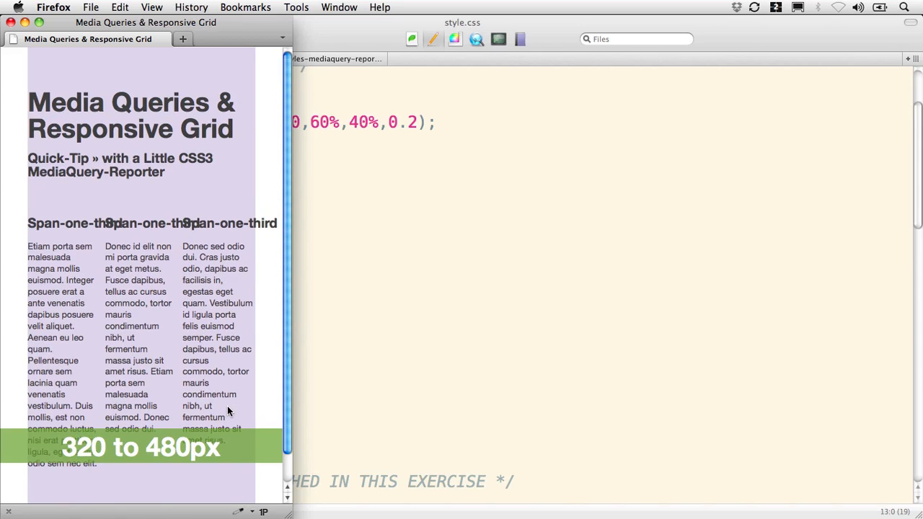